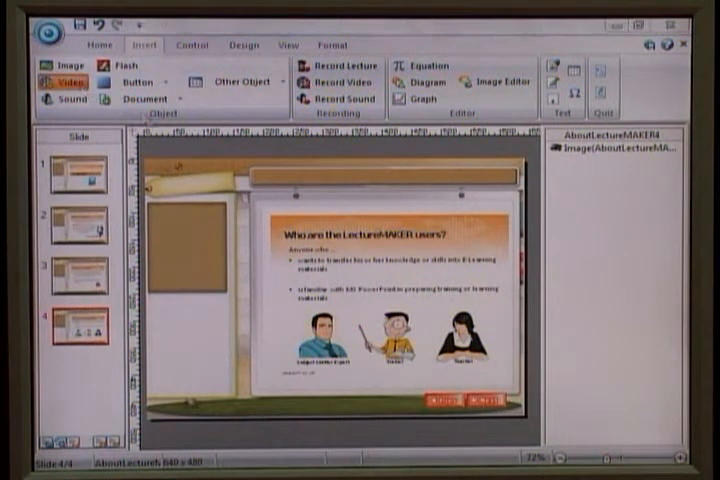
Insert the 'about LM' video from the Video folder onto slide 4.
click(55, 81)
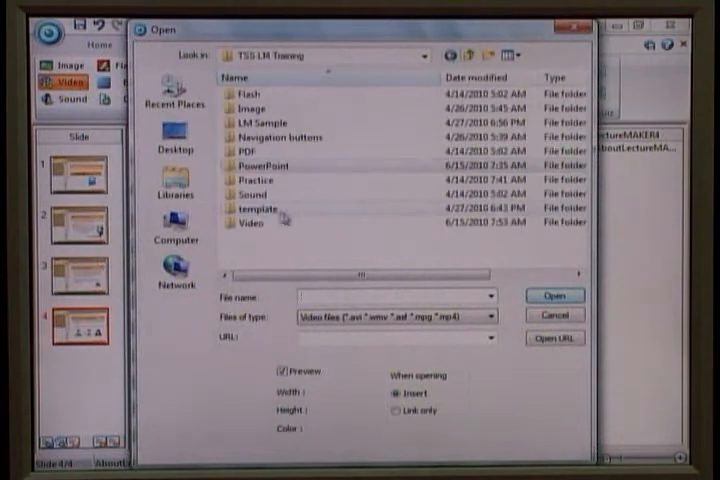
double_click(249, 222)
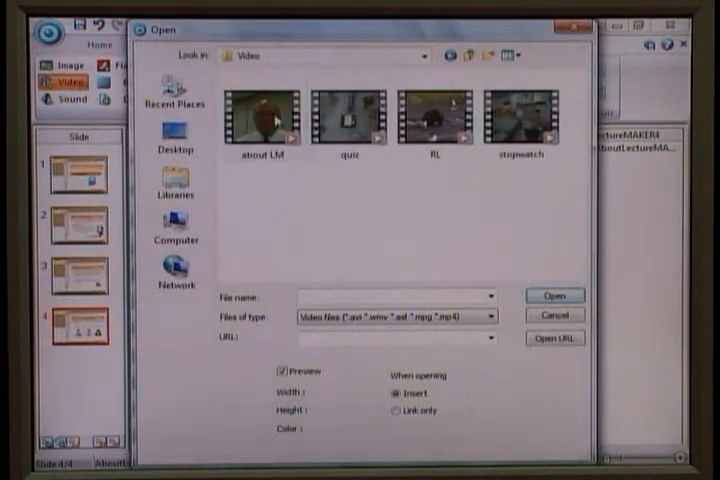
click(262, 120)
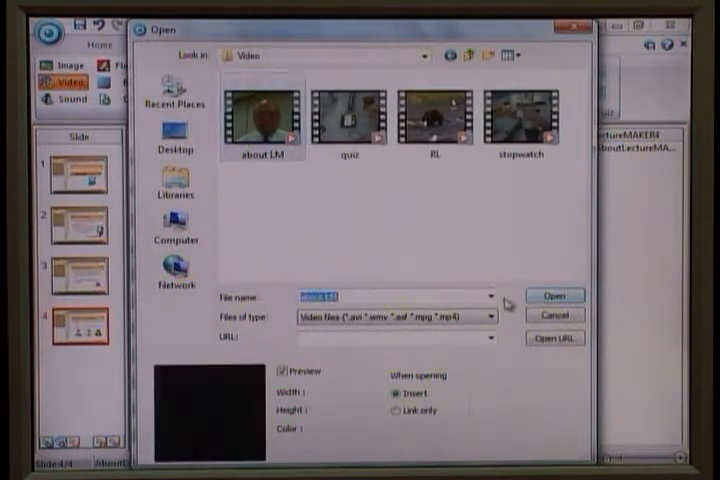
click(554, 295)
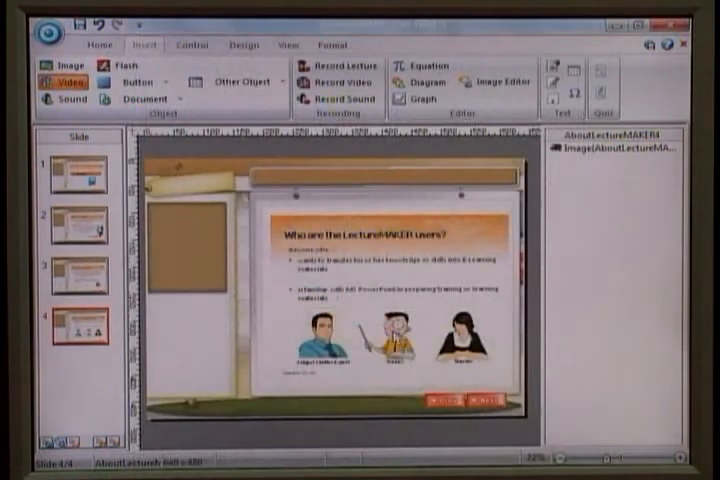
Place the 'about LM' video in the left box of slide 4 and accept its properties.
click(47, 80)
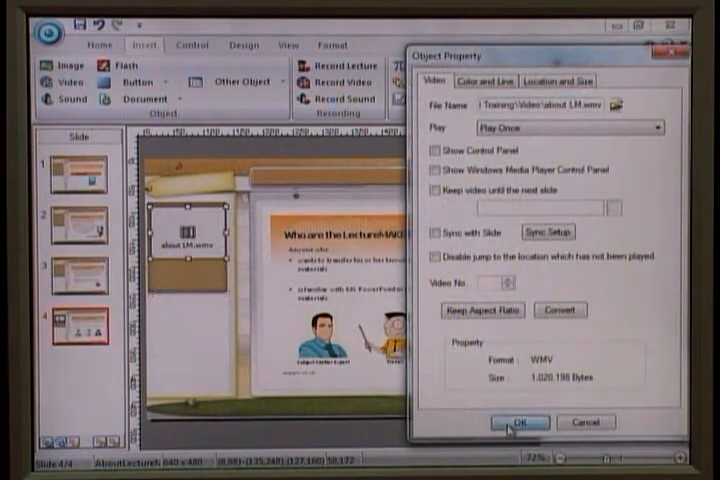
click(510, 421)
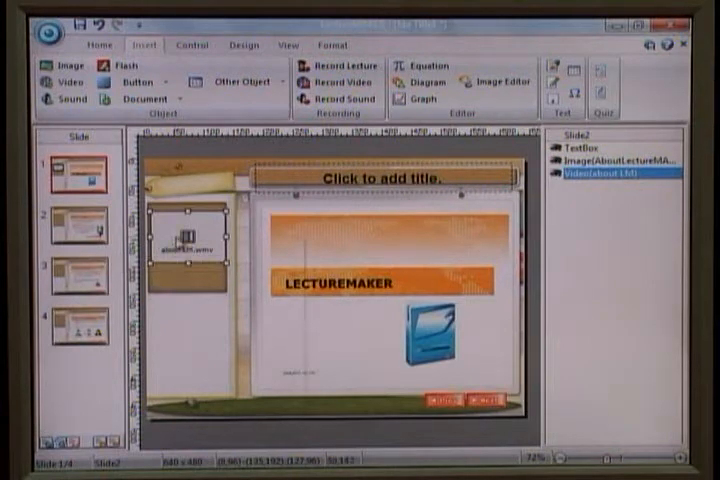
Open Sync Setup from the 'about LM' video's properties.
right_click(190, 245)
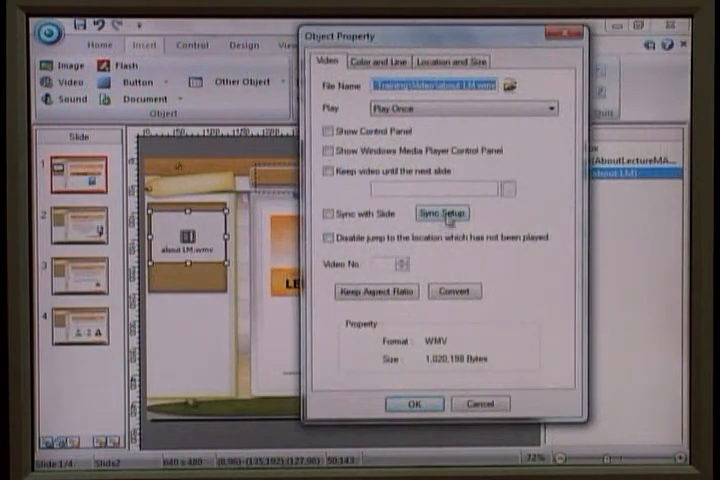
mouse_move(443, 220)
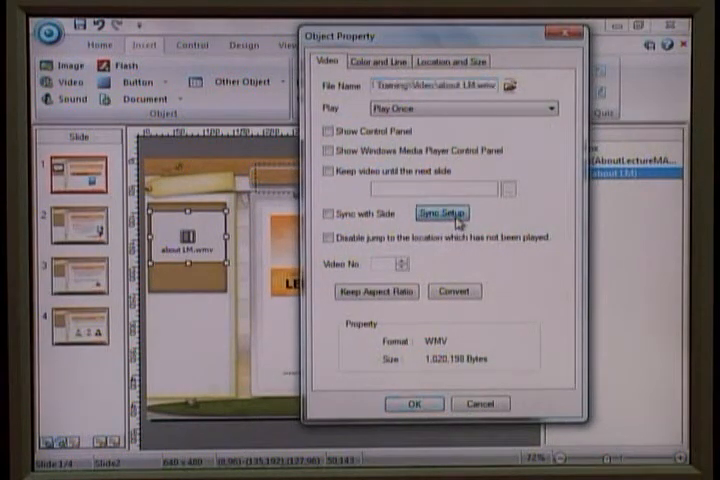
click(440, 212)
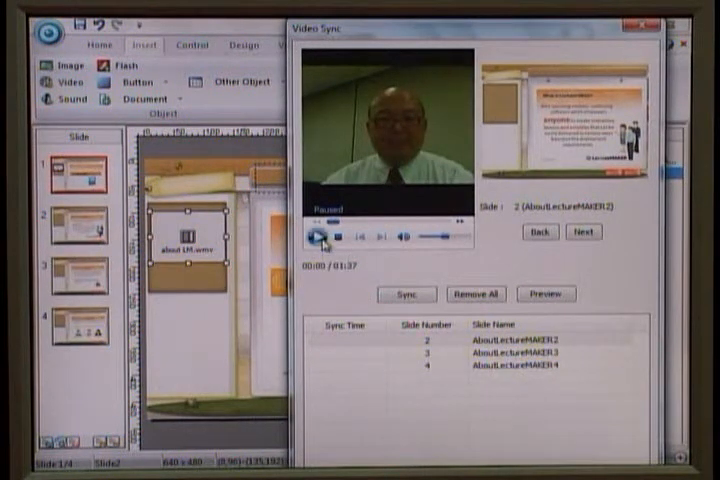
Play the 'about LM' video and record sync times at slide changes.
click(316, 236)
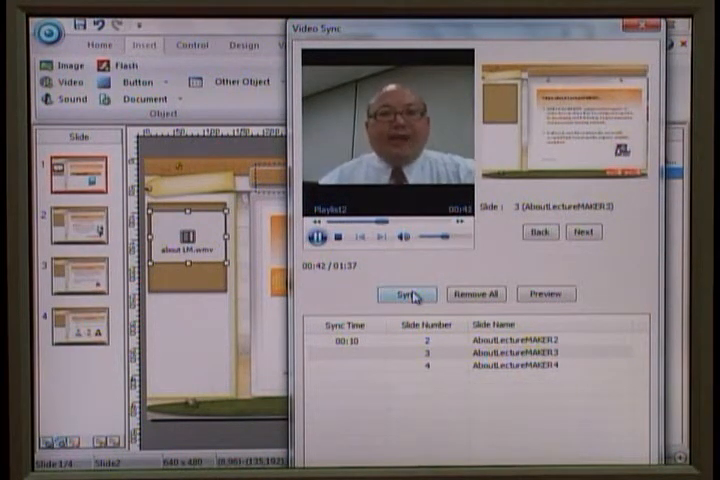
click(406, 294)
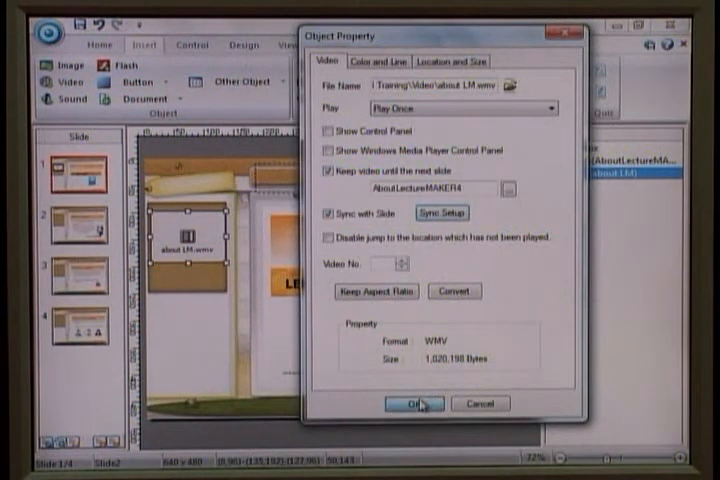
Confirm the video's sync settings in Object Property.
click(414, 403)
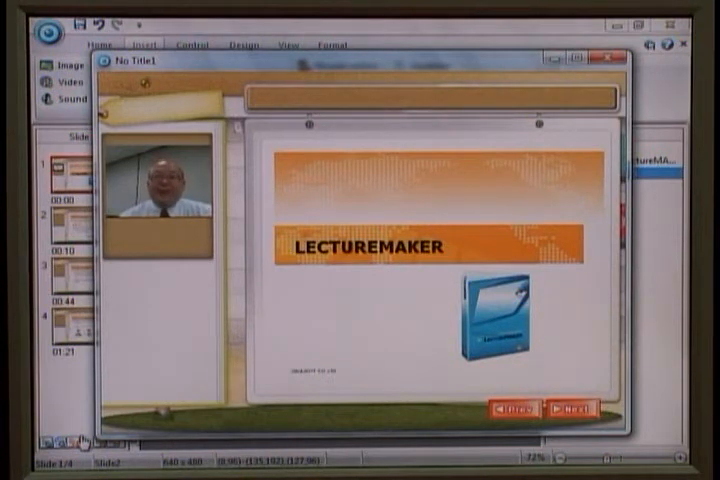
Close the No Title1 preview player window.
click(565, 409)
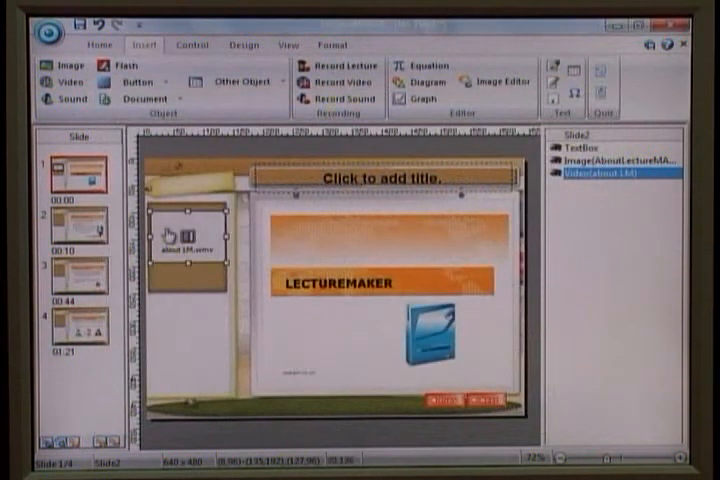
Set slide 2's sync time to 00:06 in the video's Sync Setup and confirm.
right_click(180, 225)
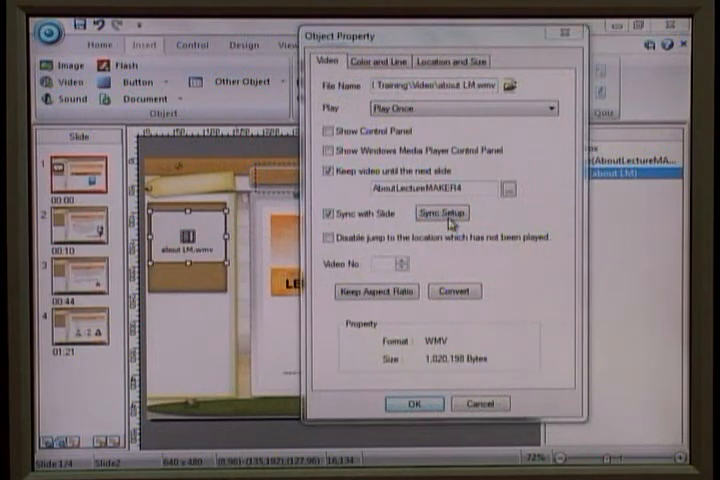
click(440, 212)
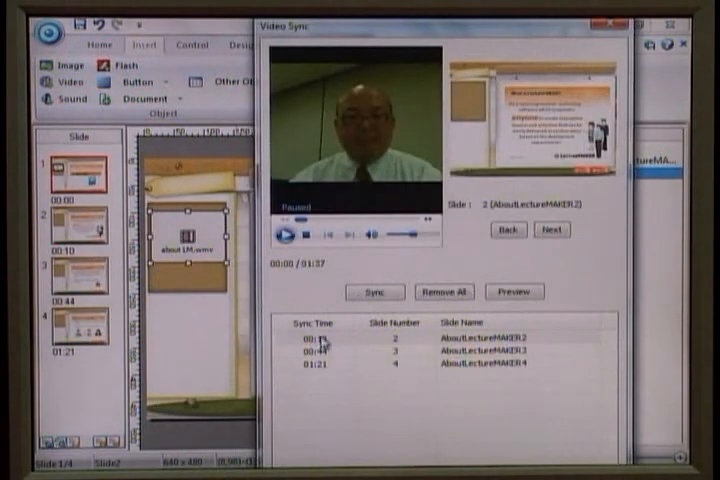
click(340, 345)
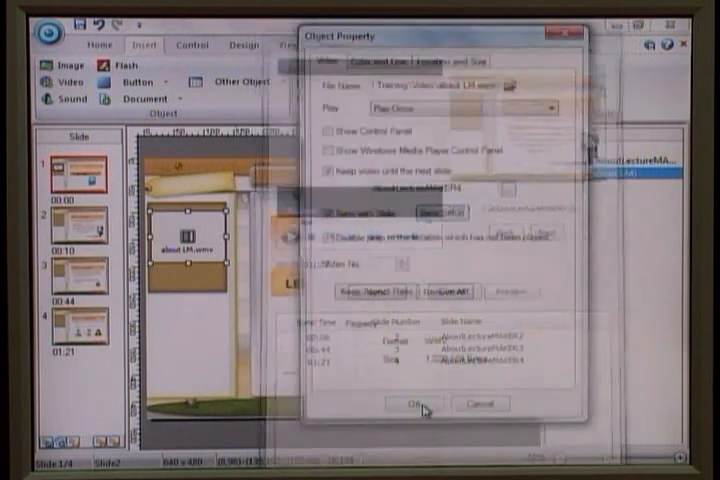
click(417, 402)
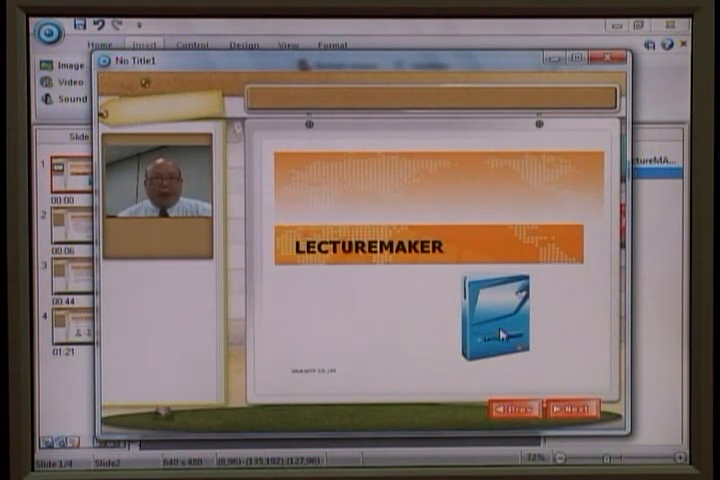
Step the preview forward three slides, then back twice to 'What is LectureMAKER?'.
click(565, 408)
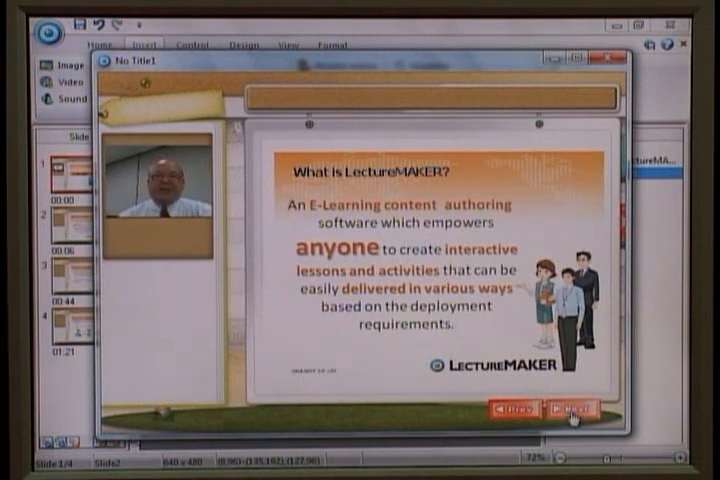
click(570, 408)
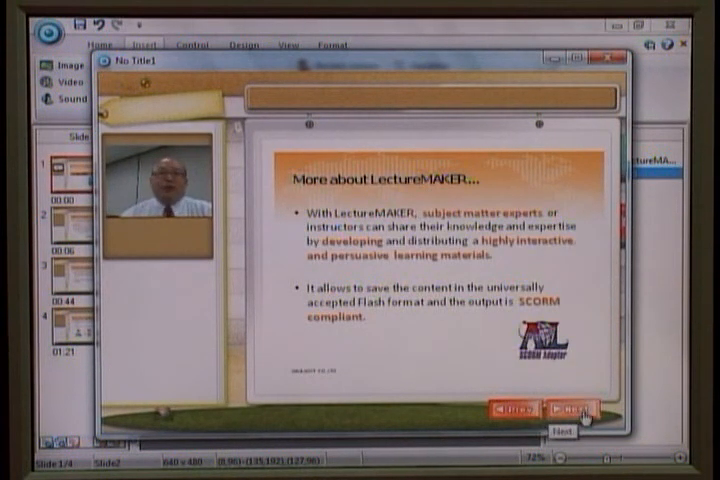
click(570, 410)
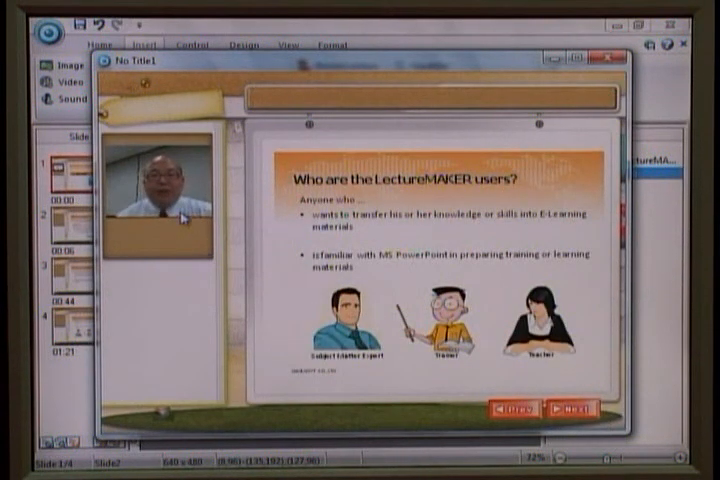
click(575, 408)
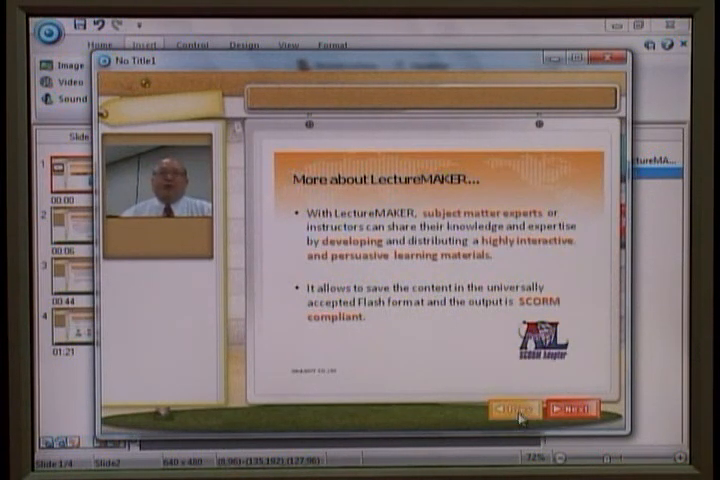
click(513, 407)
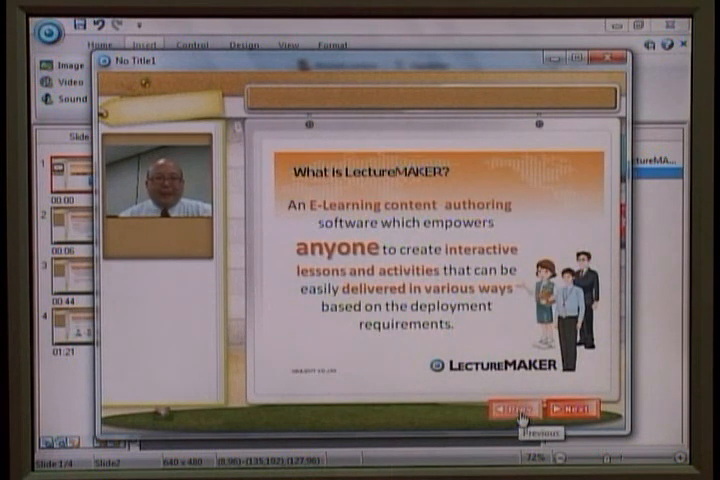